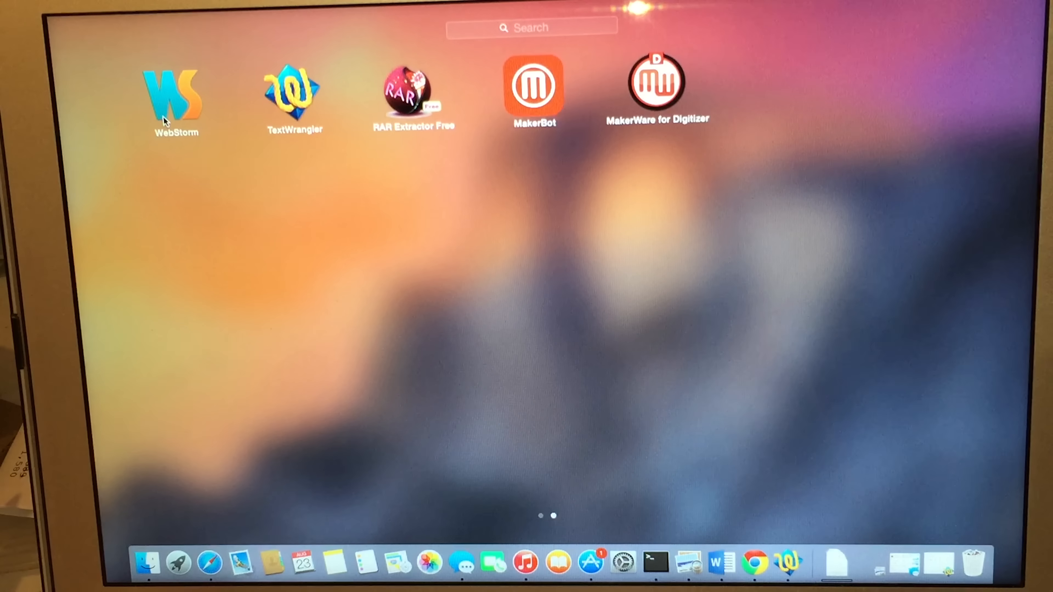
mouse_move(258, 83)
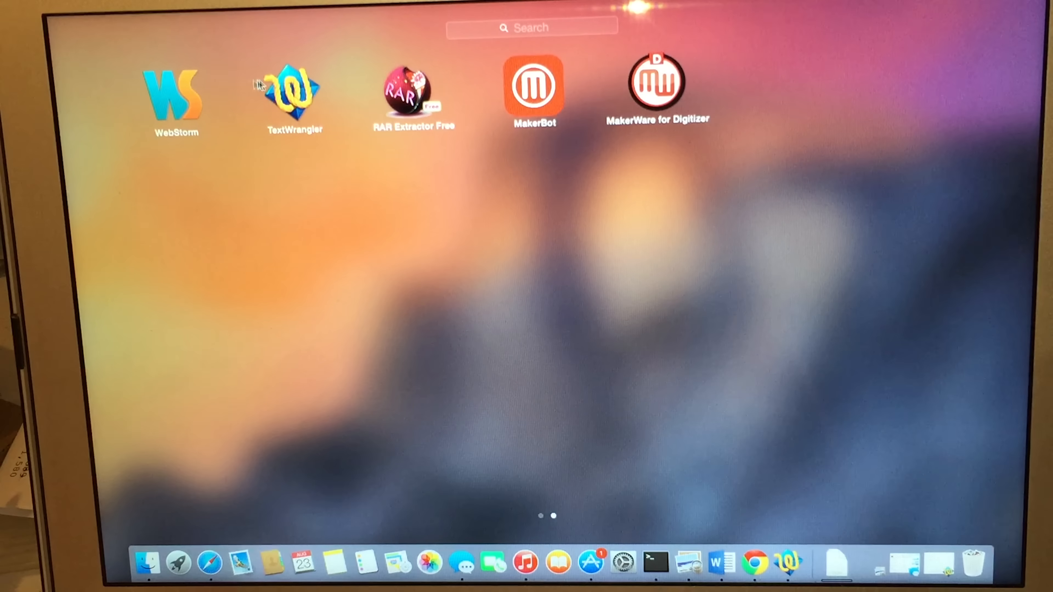